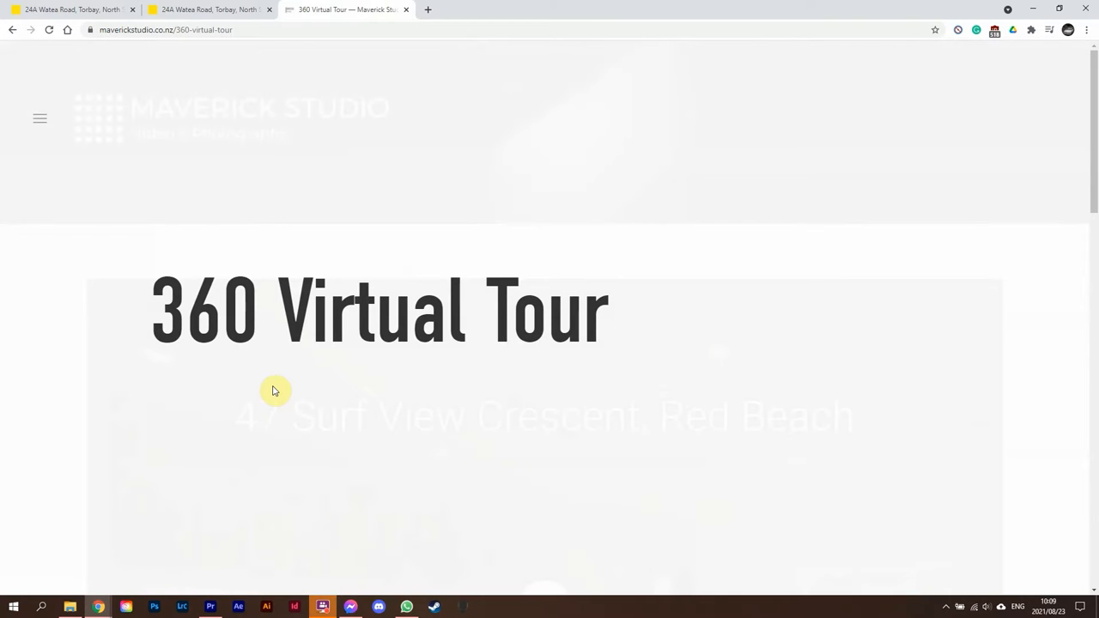
# - Scroll the 360 Virtual Tour page down to the three smaller property tour thumbnails
pyautogui.scroll(-3)
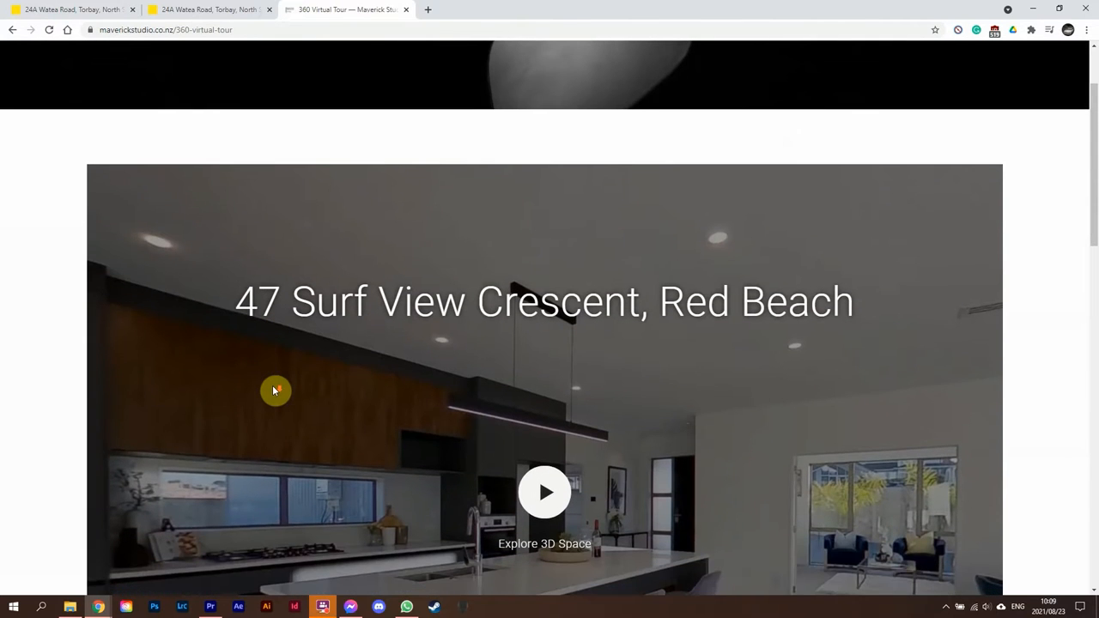
pyautogui.scroll(-3)
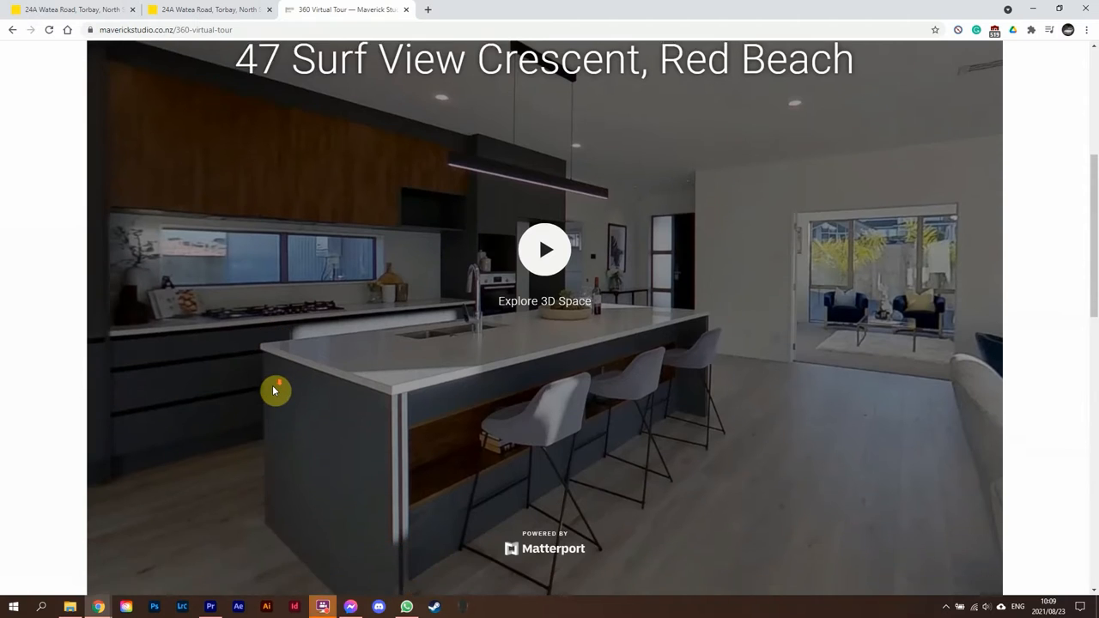
pyautogui.scroll(-3)
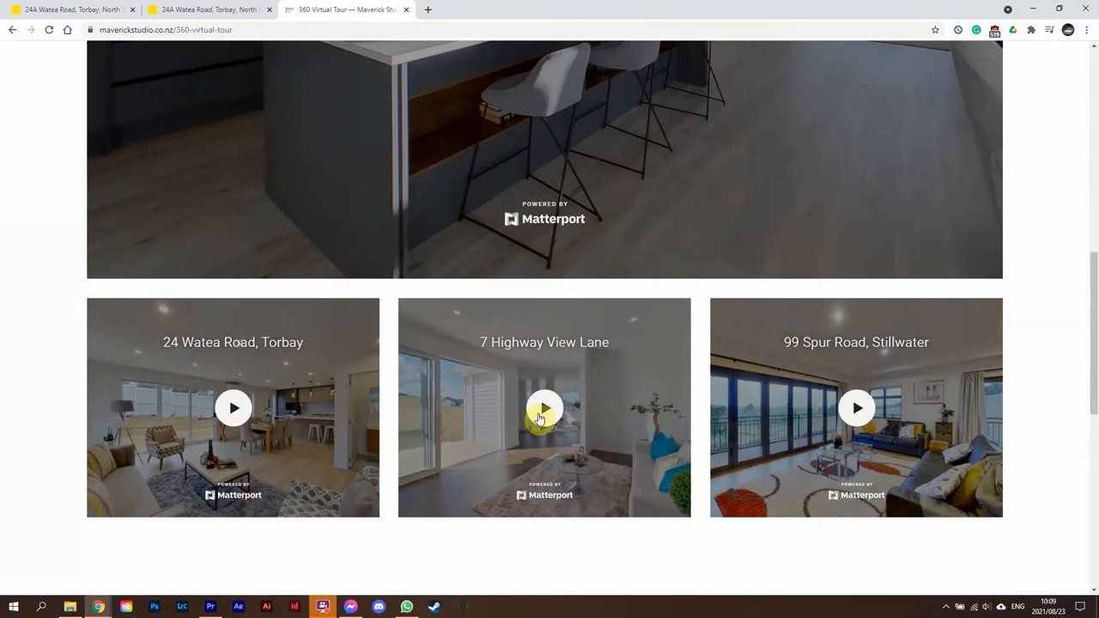
# - Start the 7 Highway View Lane tour full screen and switch to the Dollhouse 3D model view
pyautogui.click(543, 407)
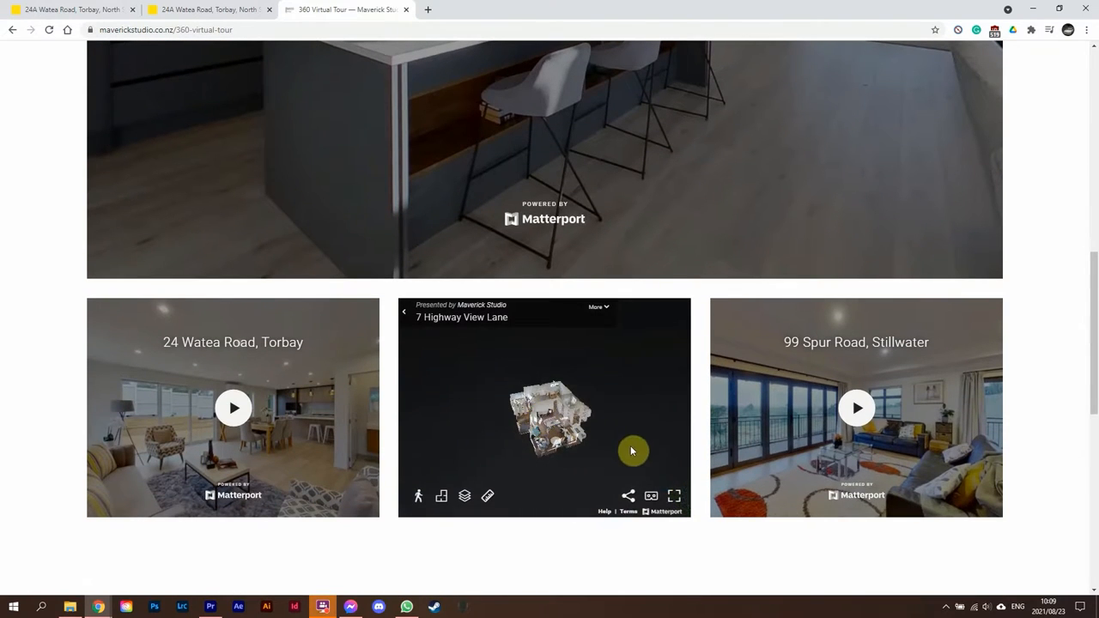
pyautogui.click(673, 495)
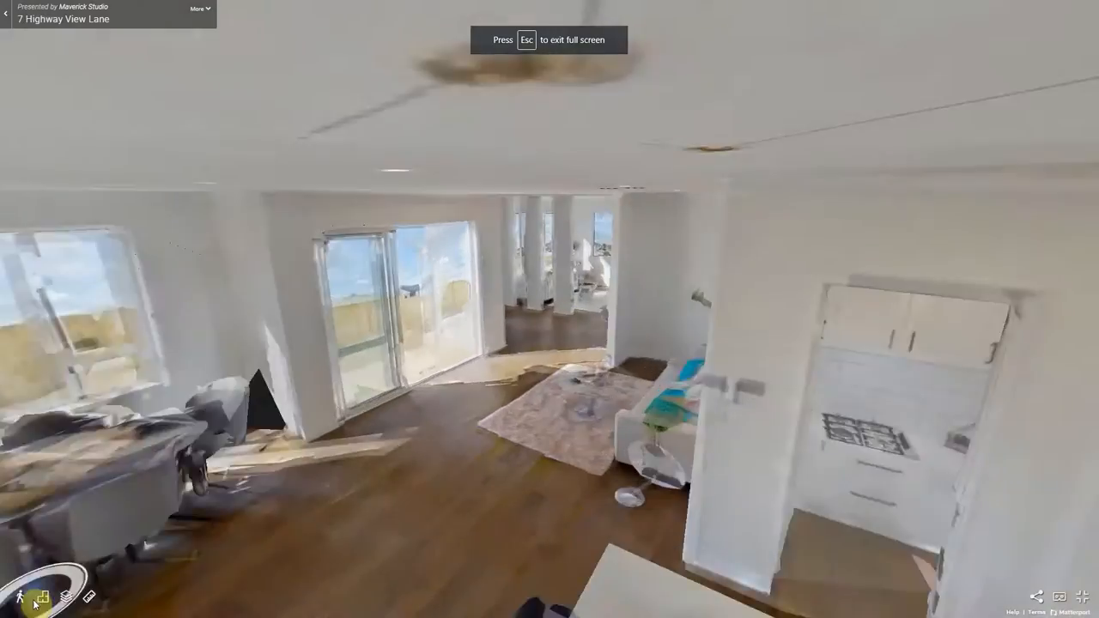
pyautogui.click(17, 597)
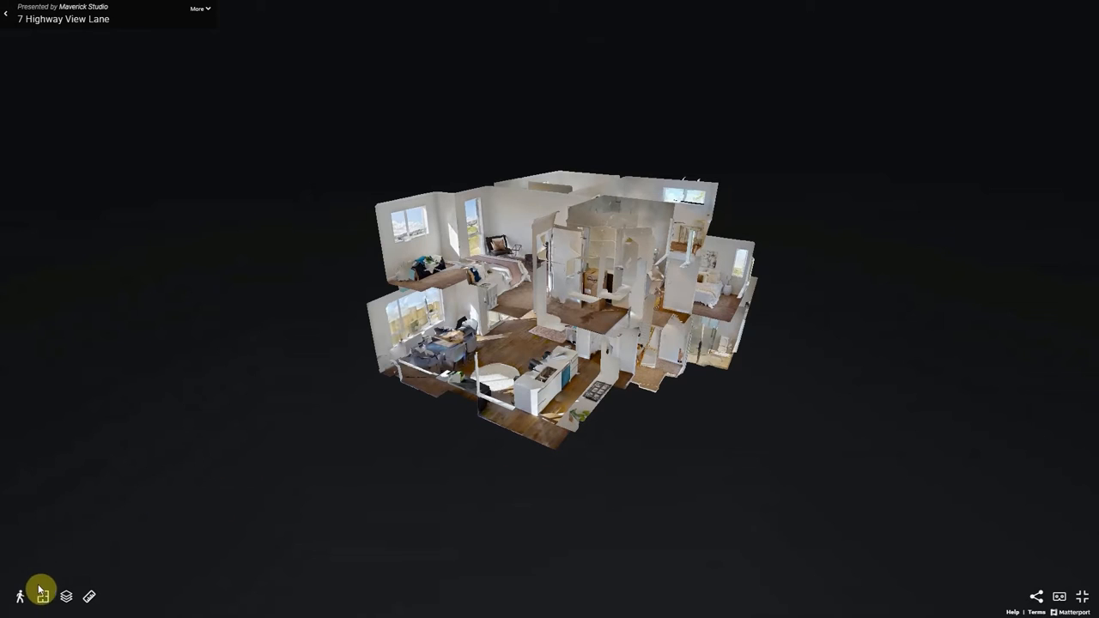
pyautogui.moveTo(67, 598)
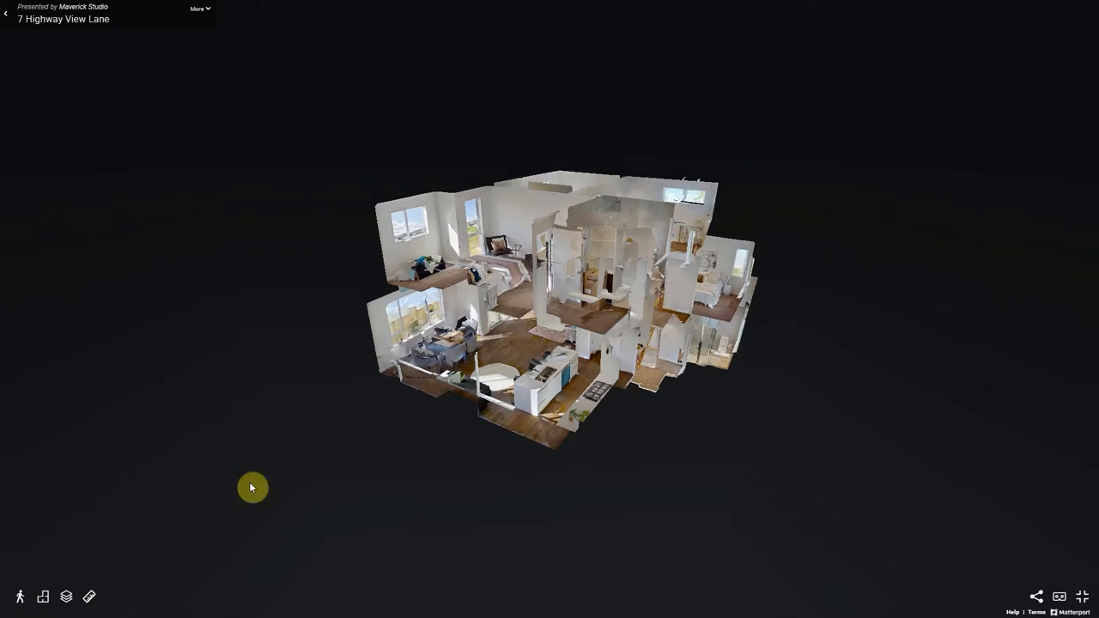
# - Rotate the dollhouse, switch to the top-down floor plan, reposition it and list the floors
pyautogui.moveTo(252, 488); pyautogui.dragTo(608, 455)
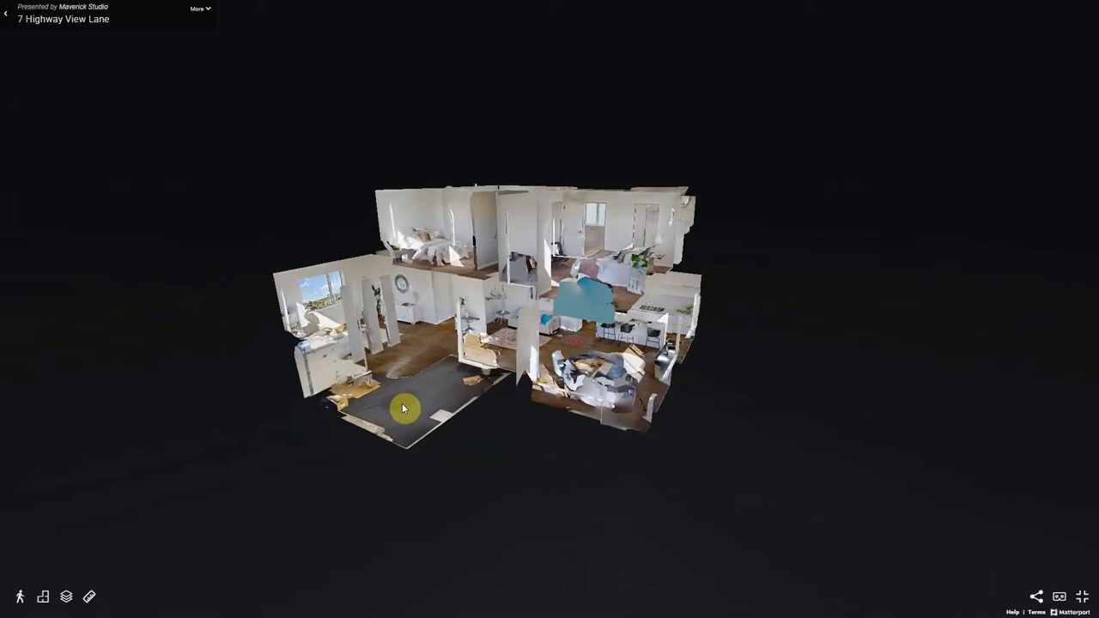
pyautogui.click(43, 597)
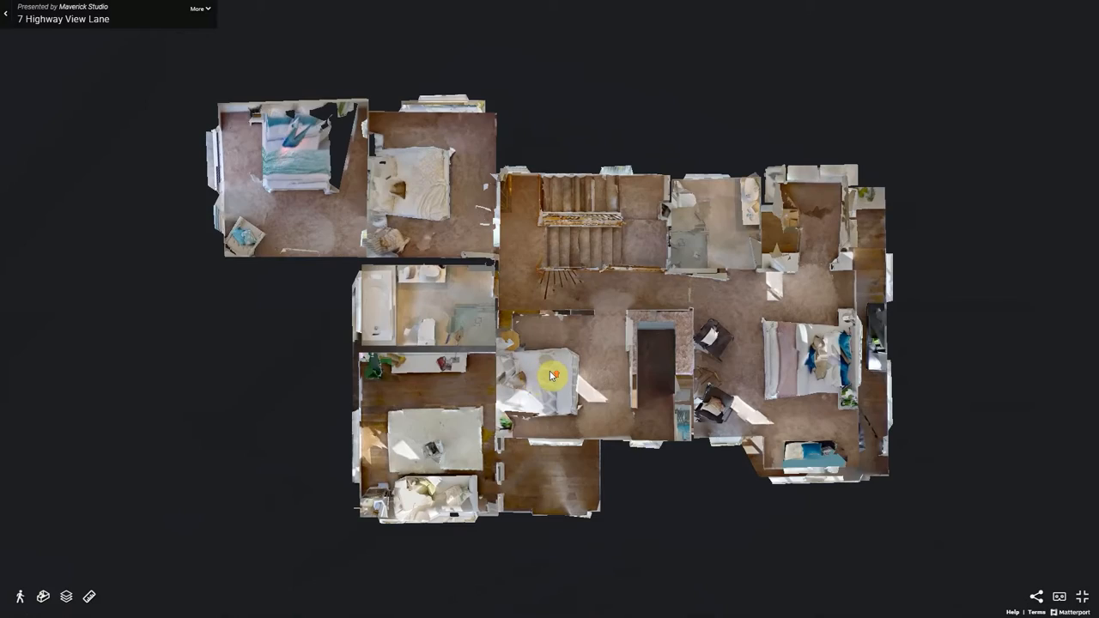
pyautogui.moveTo(553, 376); pyautogui.dragTo(811, 376)
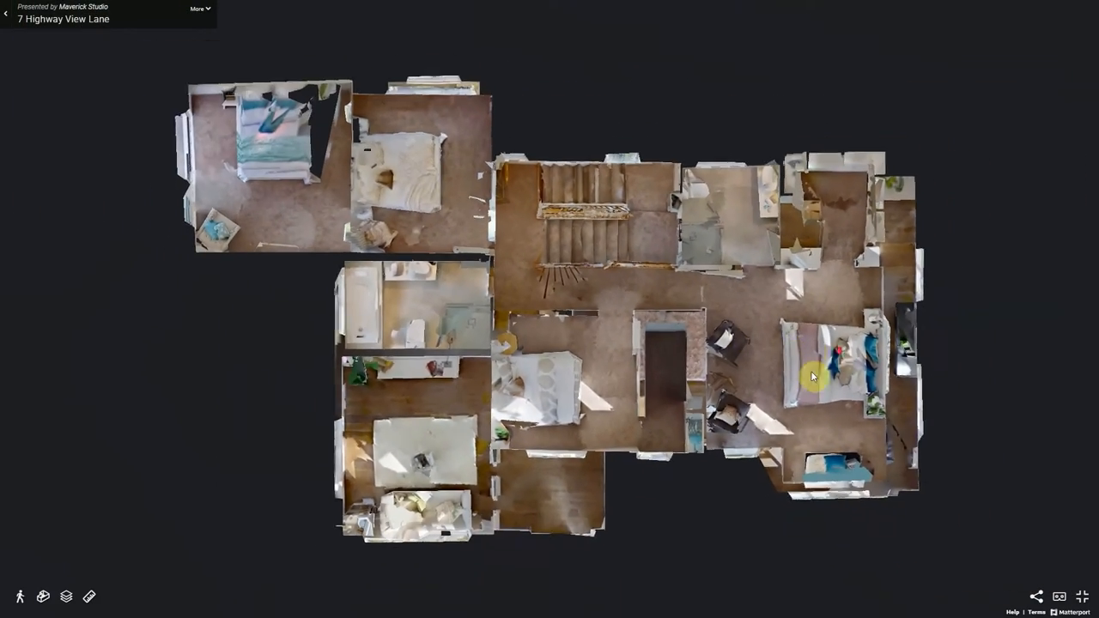
pyautogui.click(67, 596)
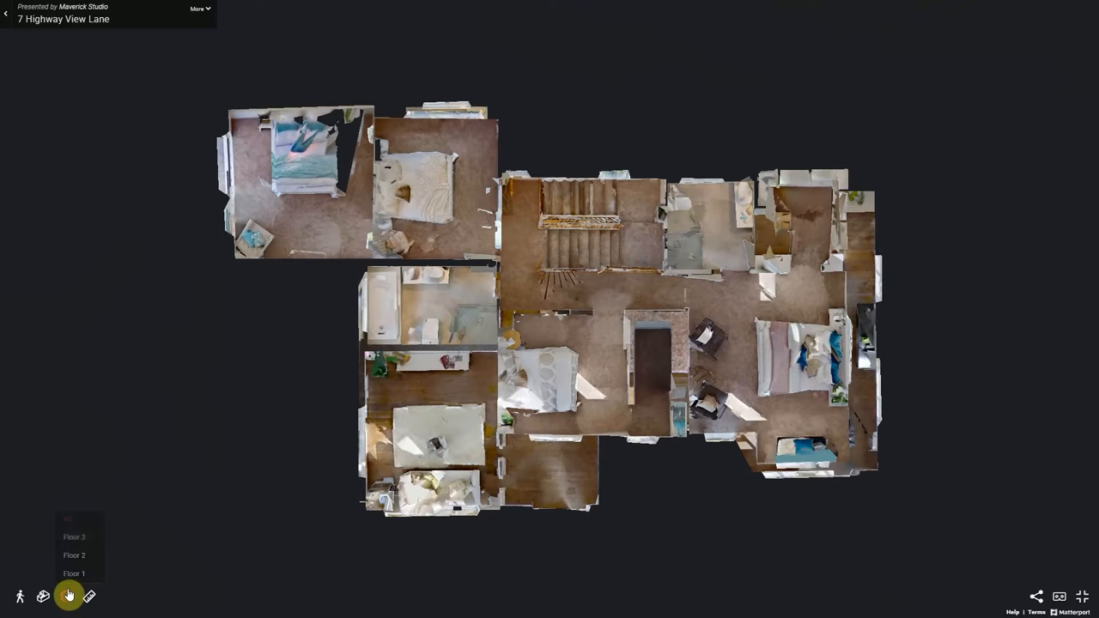
# - Show Floor 3 alone on the plan, then Floor 1 alone
pyautogui.click(74, 535)
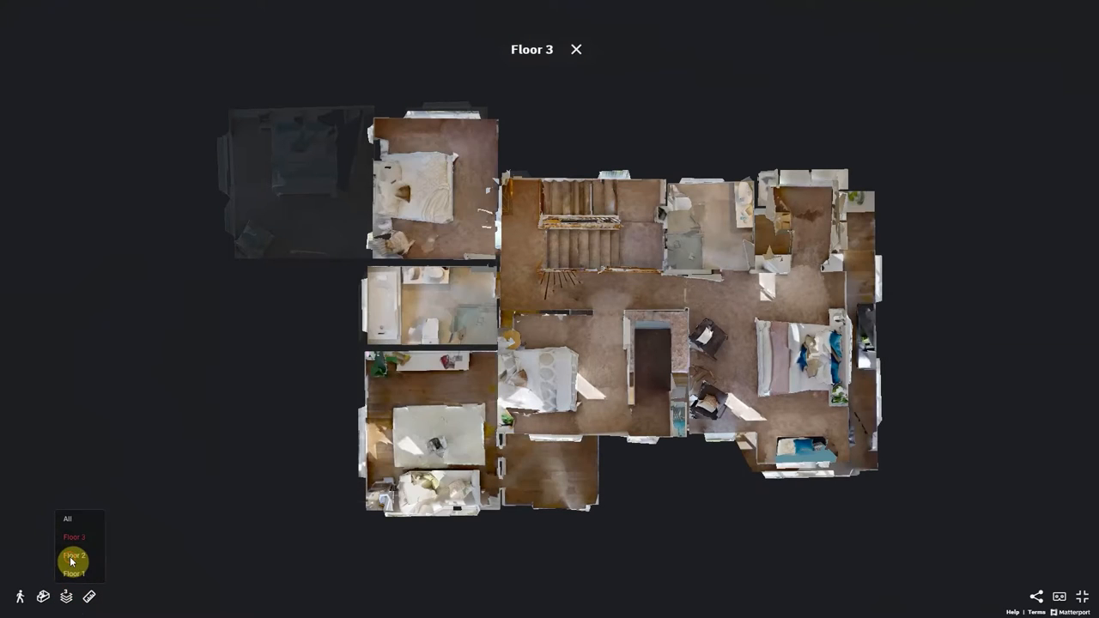
pyautogui.click(72, 557)
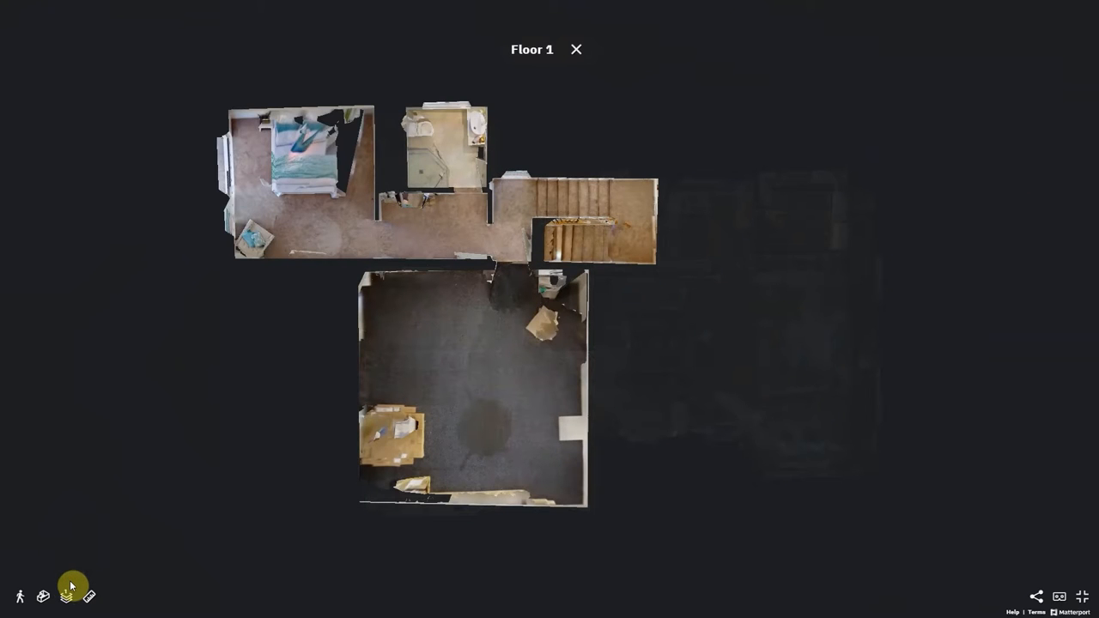
pyautogui.click(67, 596)
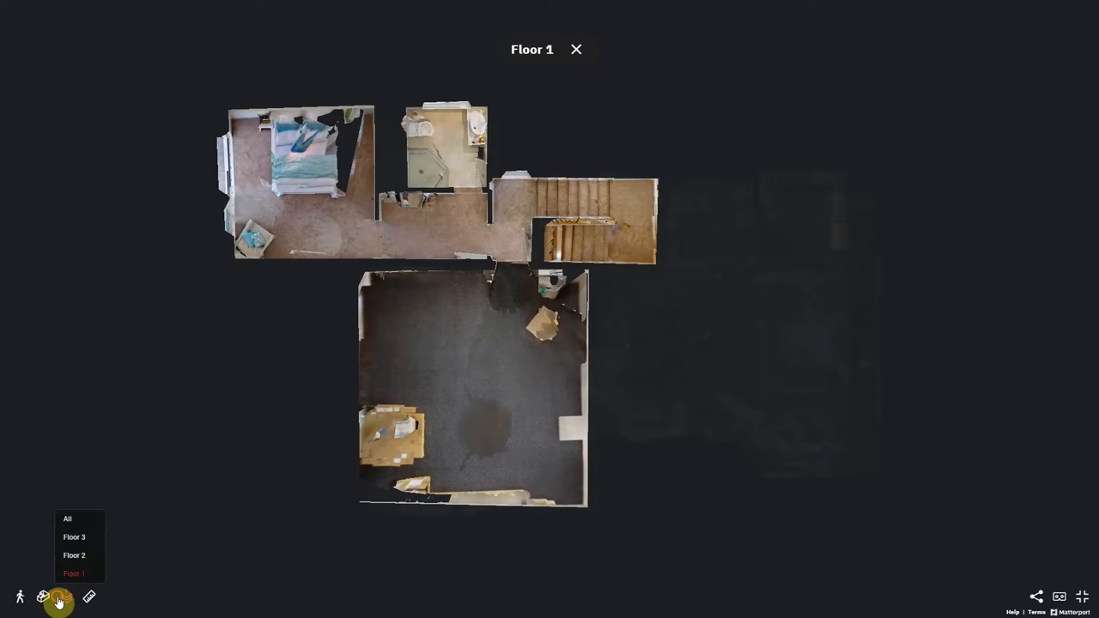
# - Return to the Dollhouse view and show only Floor 3 as a 3D model
pyautogui.click(43, 598)
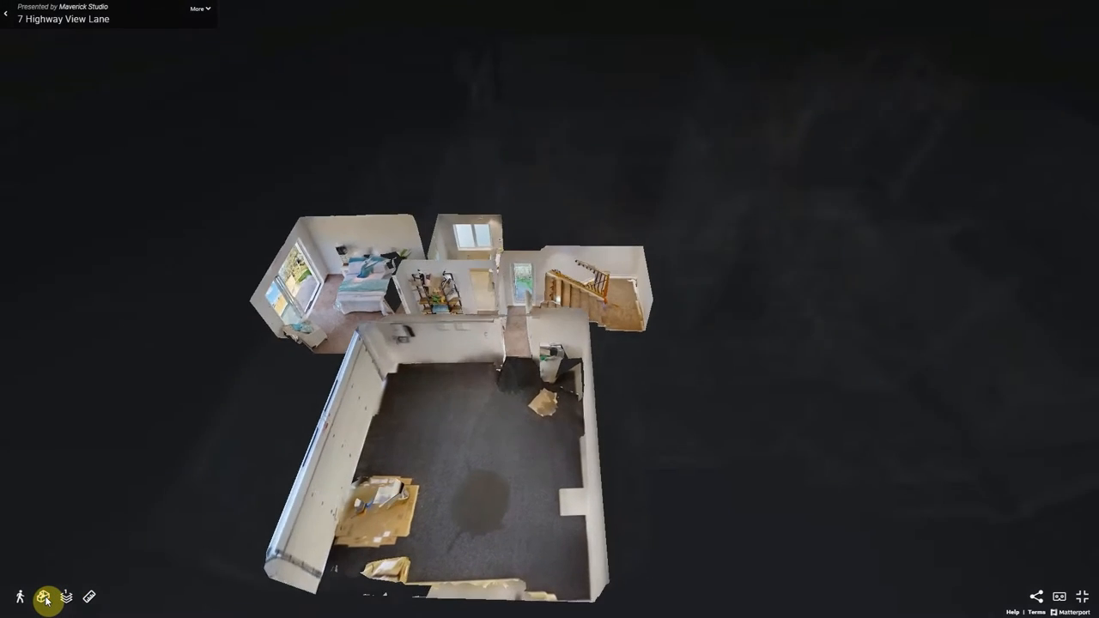
pyautogui.click(67, 598)
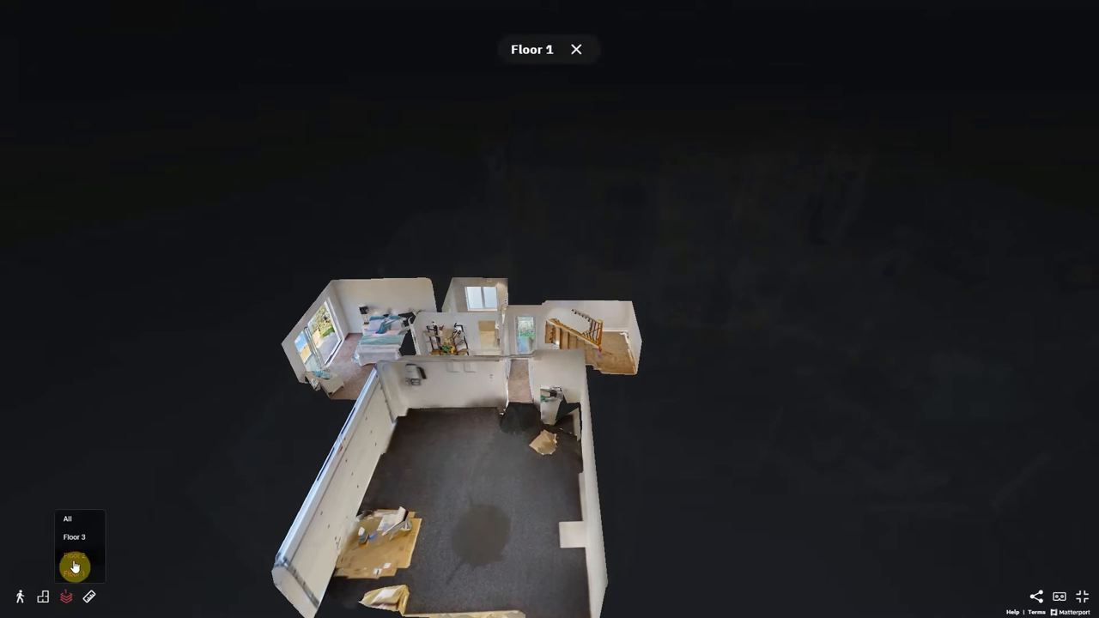
pyautogui.click(74, 567)
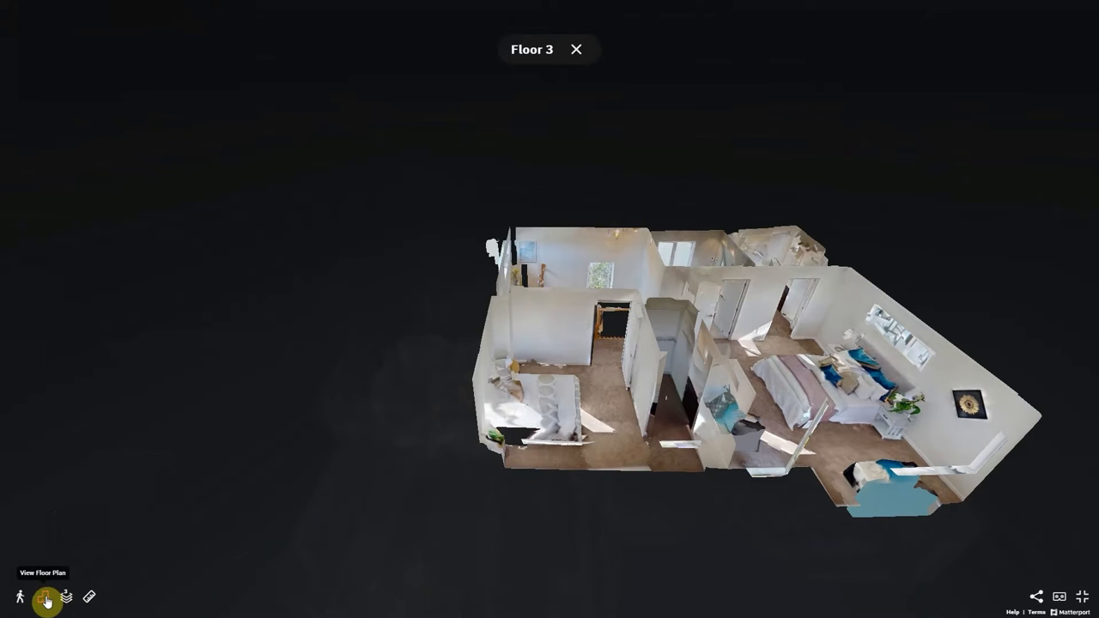
# - View Floor 3 as a floor plan and measure a 2.97 m line with the measuring tool
pyautogui.click(49, 597)
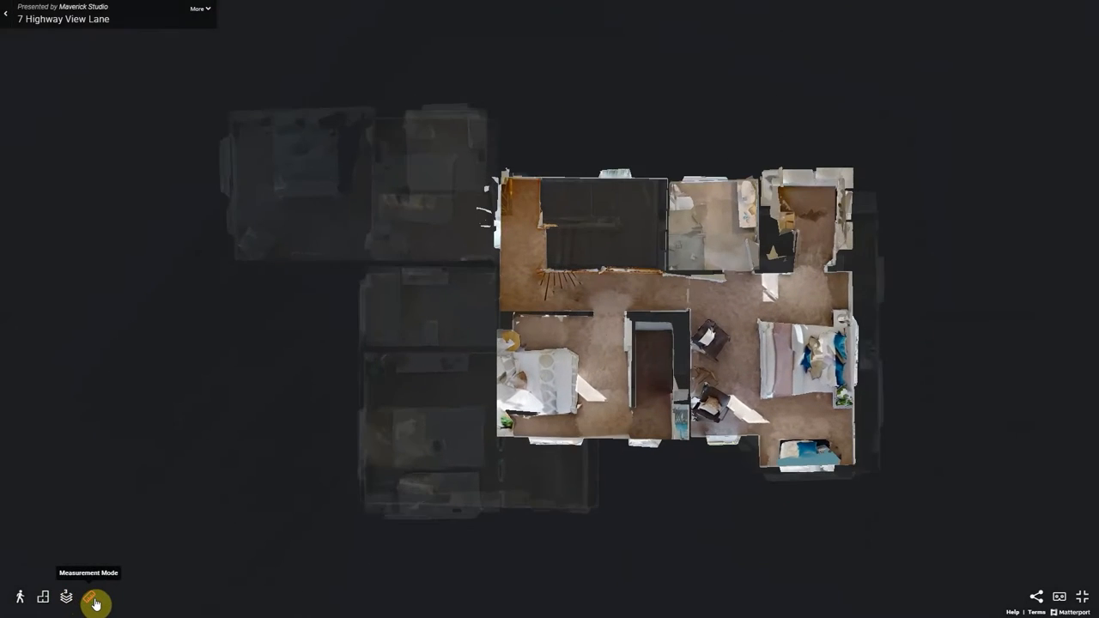
pyautogui.click(65, 598)
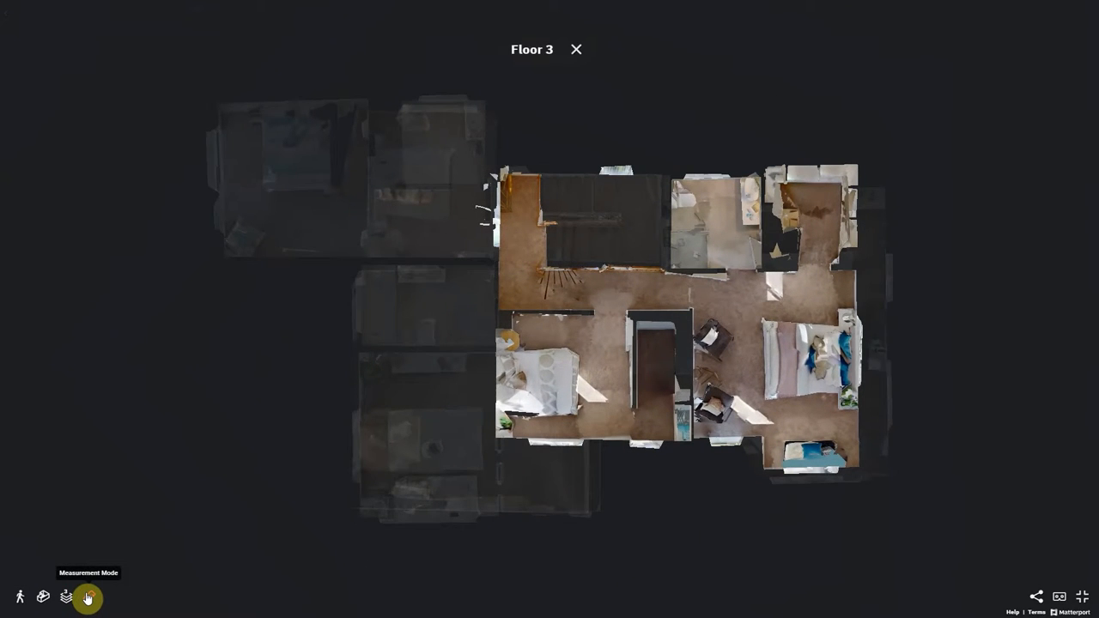
pyautogui.click(86, 597)
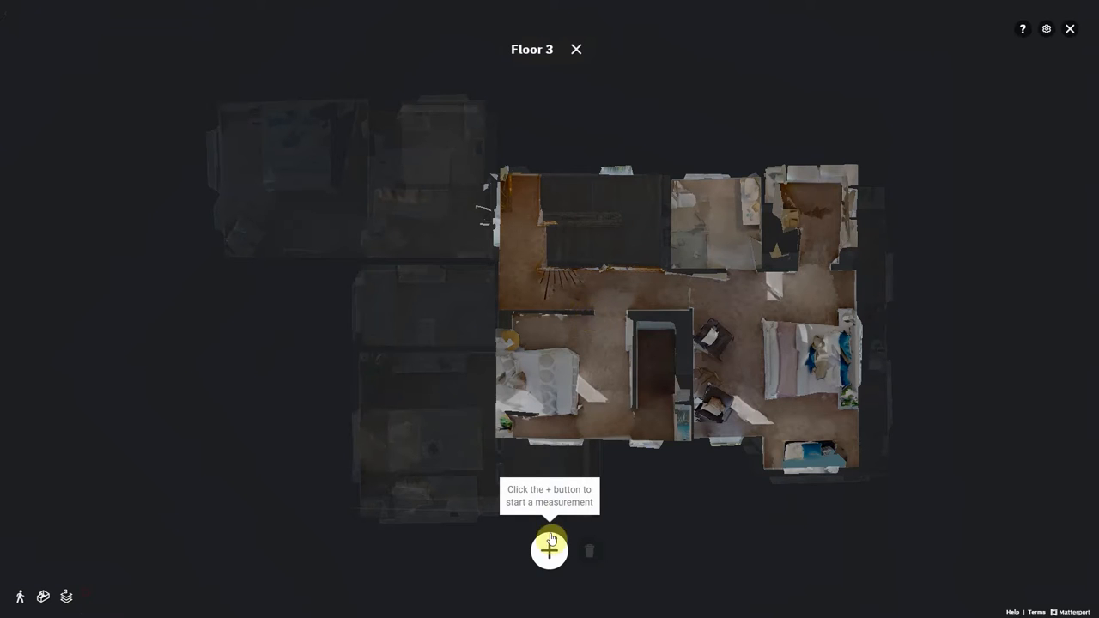
pyautogui.click(550, 550)
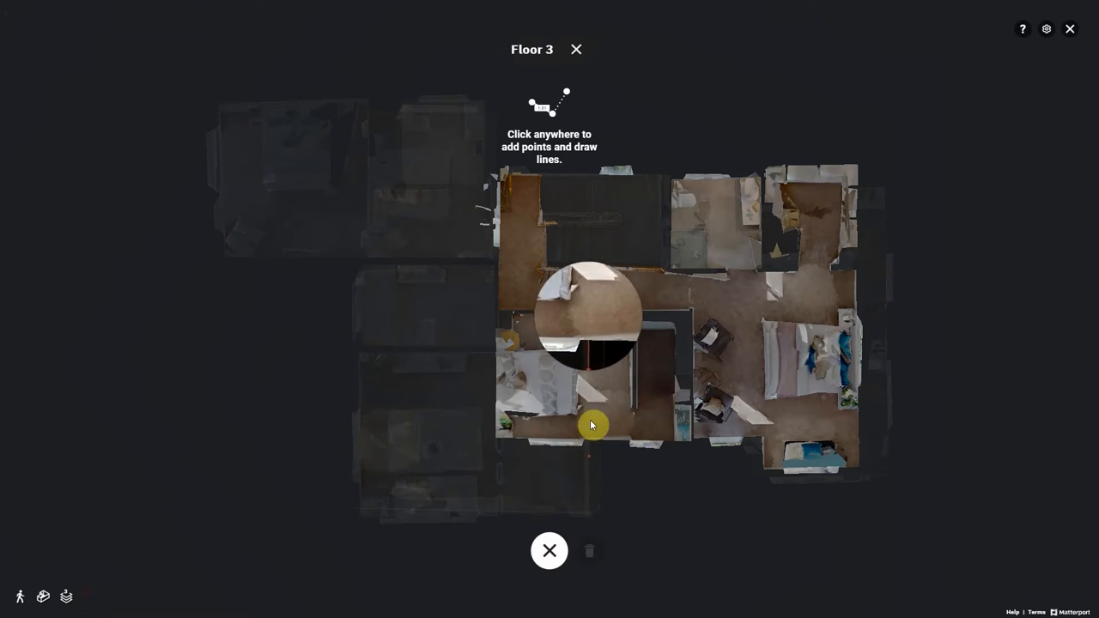
pyautogui.click(591, 426)
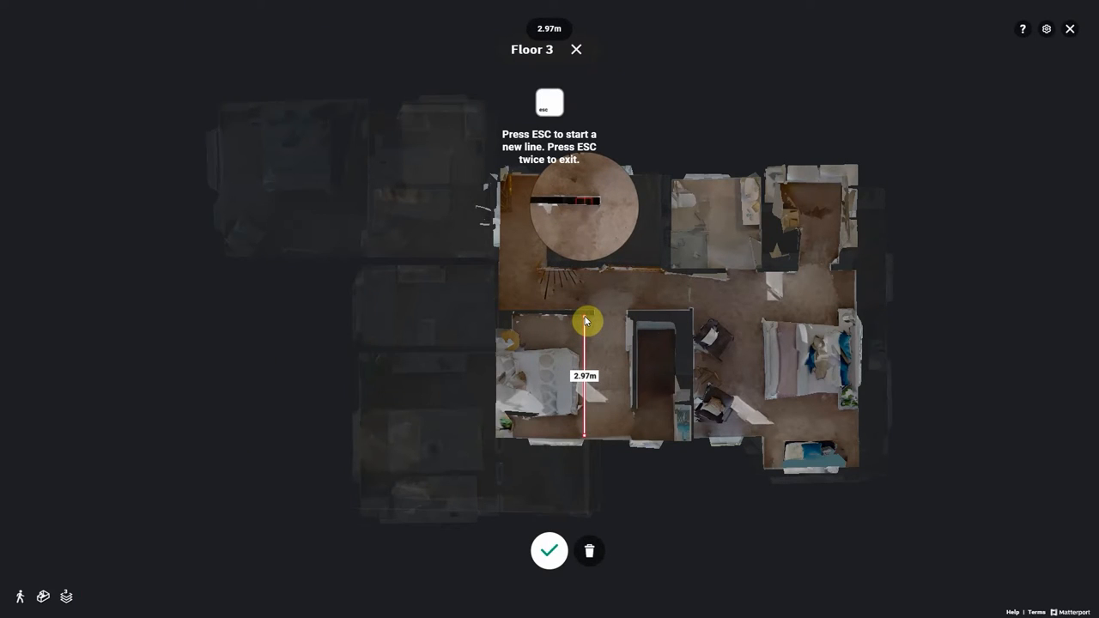
pyautogui.click(550, 550)
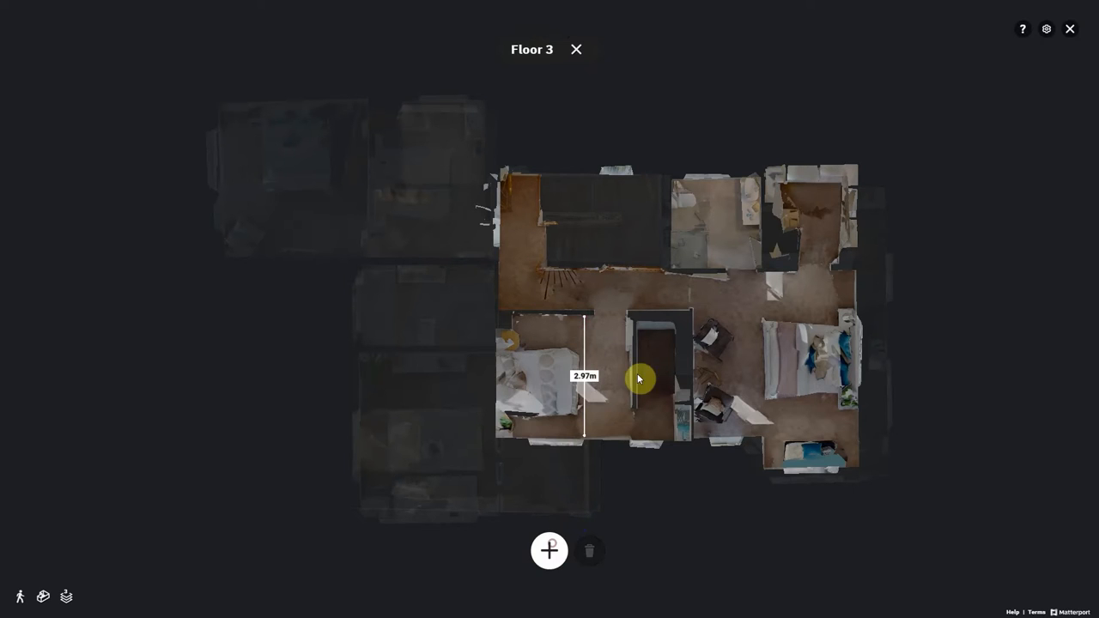
# - Add a multi-segment measurement, then show the Floor 3 plan full screen
pyautogui.click(549, 550)
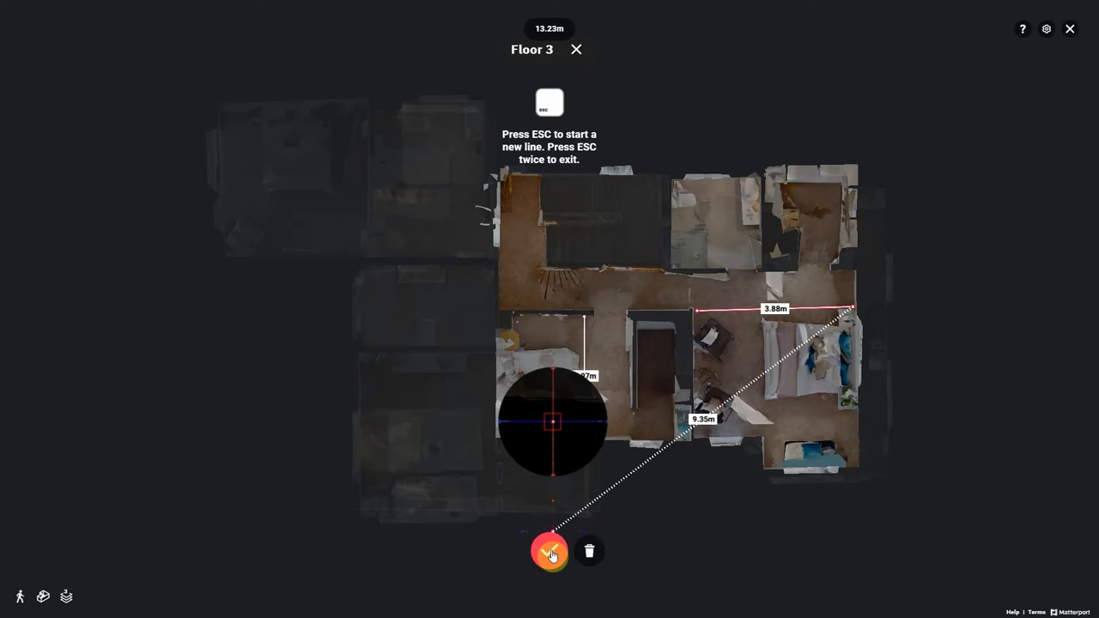
pyautogui.click(550, 549)
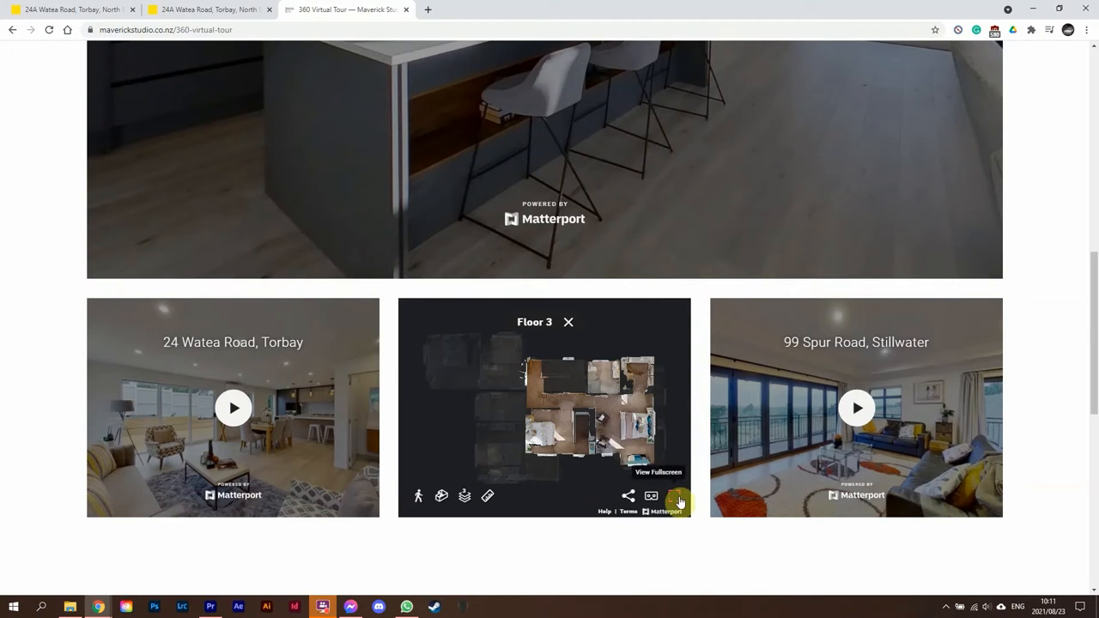
pyautogui.click(660, 472)
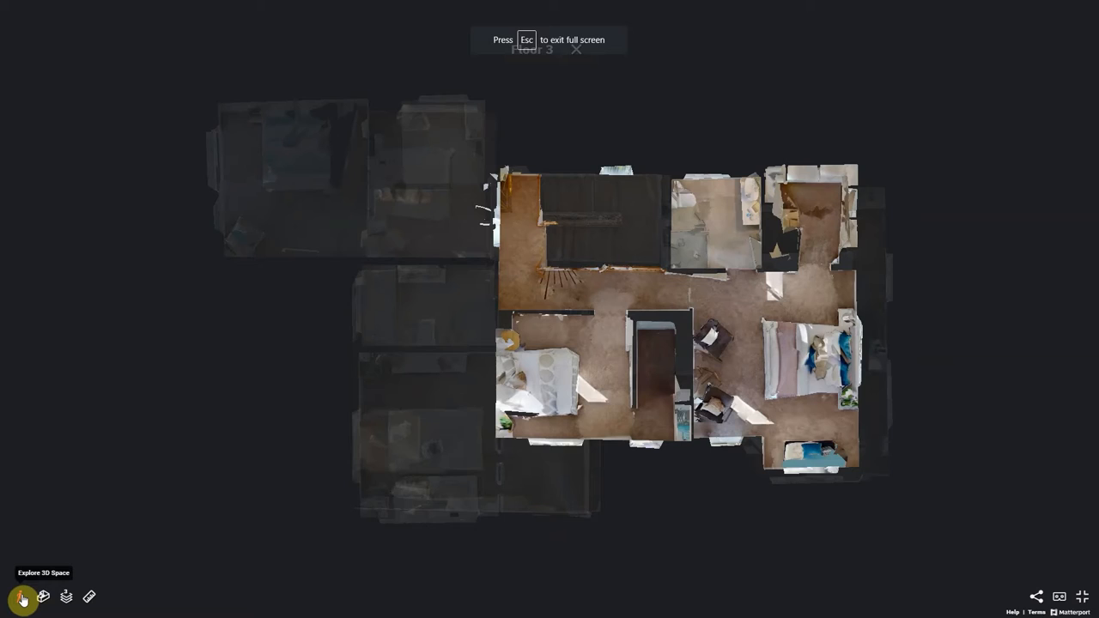
# - Leave the floor plan into the first-person walkthrough and move to a new spot in the house
pyautogui.click(24, 598)
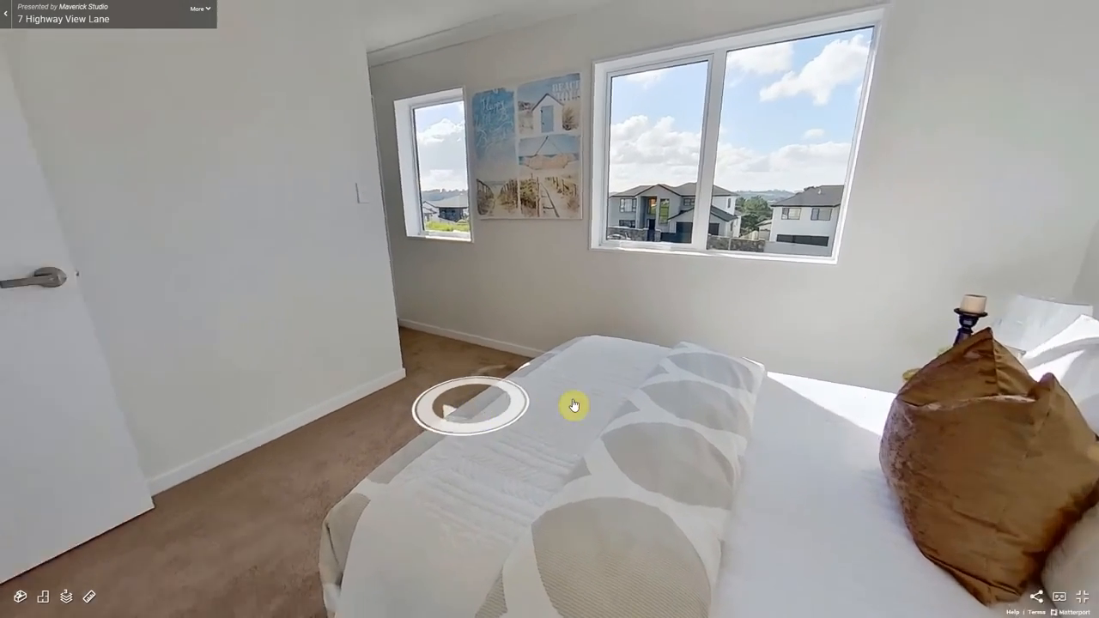
pyautogui.click(470, 405)
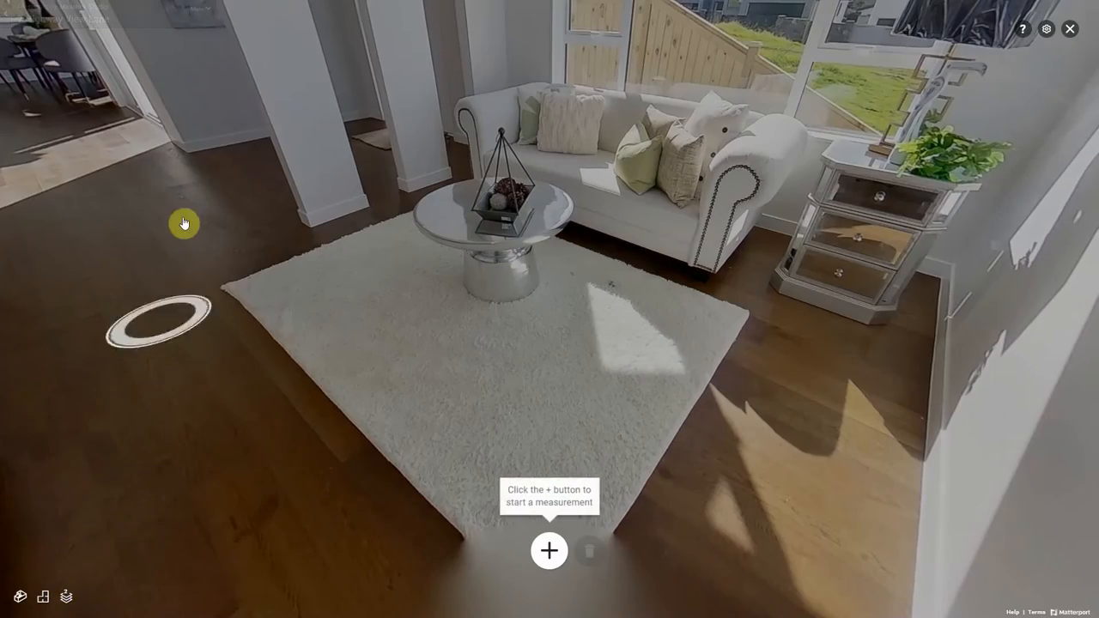
# - Measure a 5.66 m line across the living room floor and exit full screen to the webpage
pyautogui.click(549, 550)
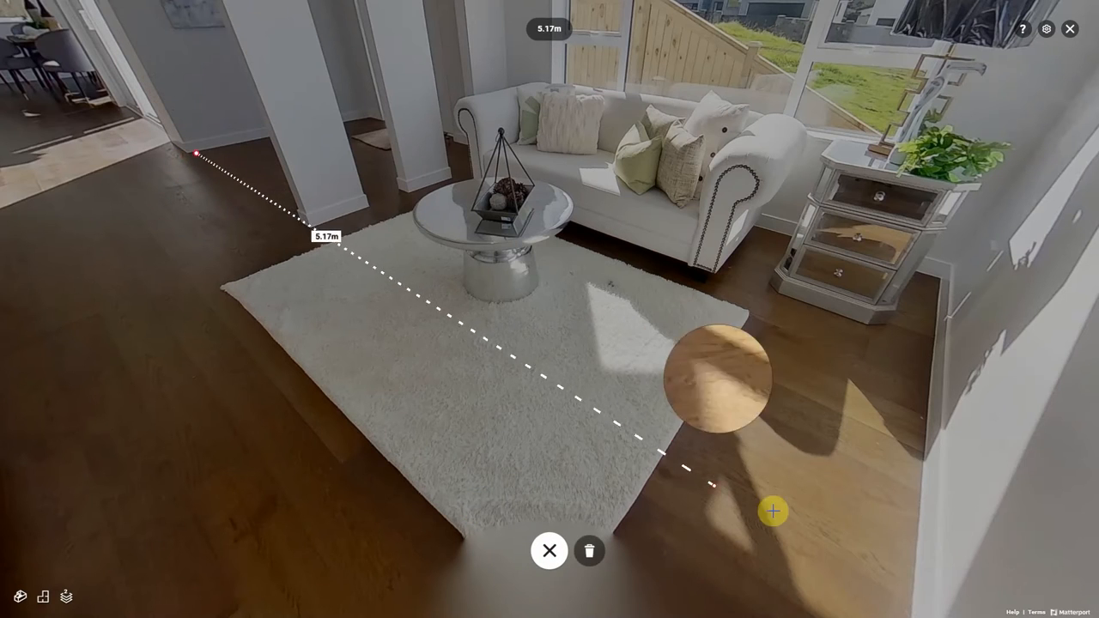
pyautogui.click(913, 535)
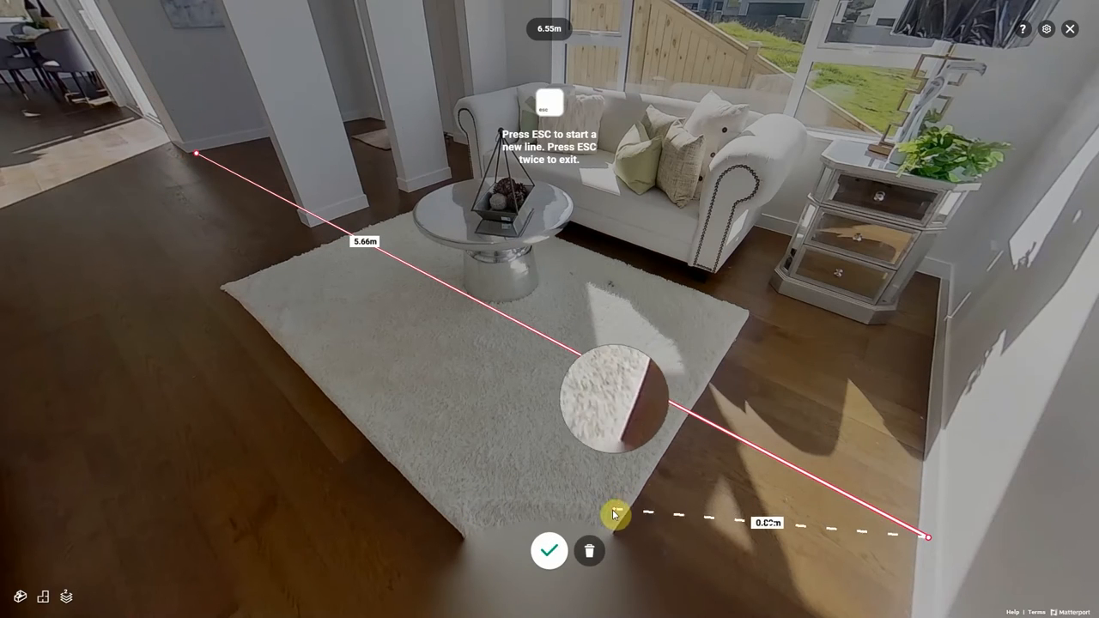
pyautogui.click(549, 550)
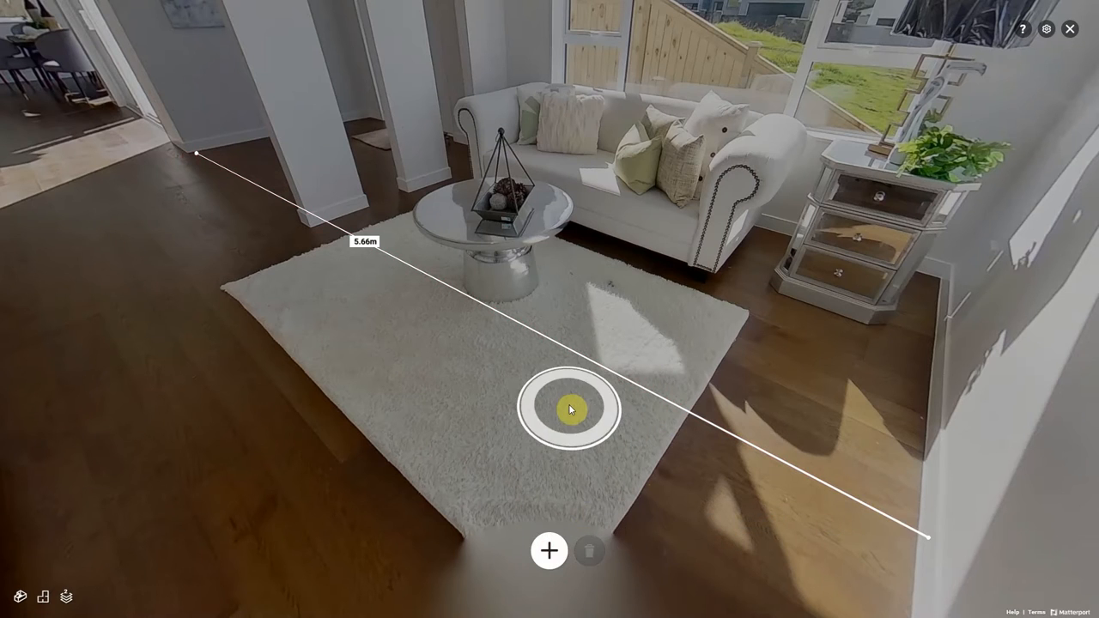
pyautogui.click(1068, 28)
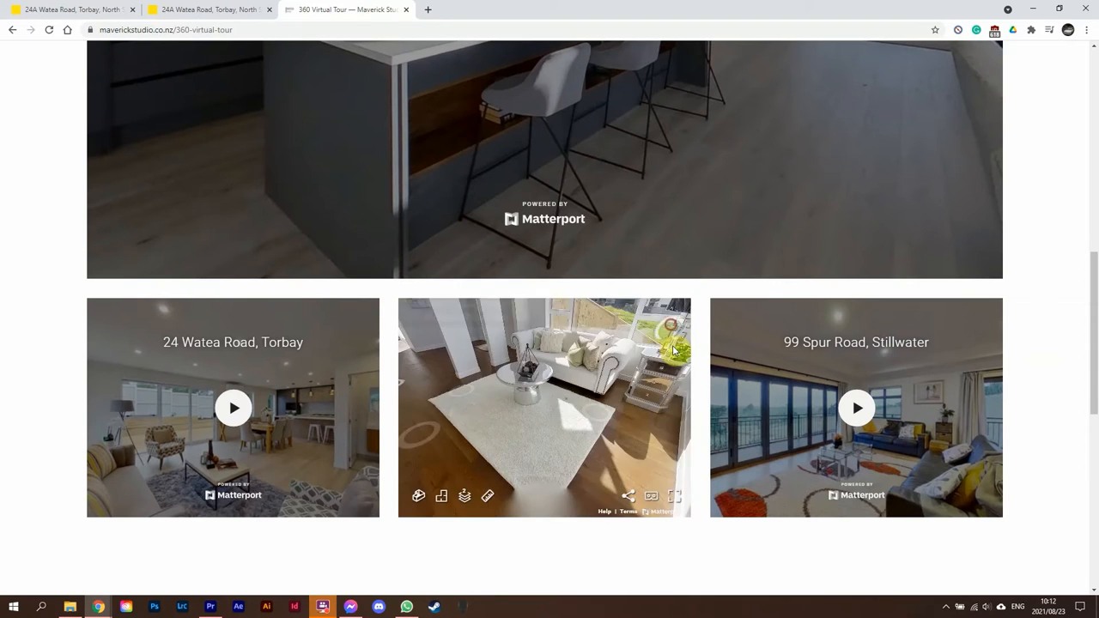
# - Reopen the tour full screen and walk down the hallway toward the dining area
pyautogui.click(674, 494)
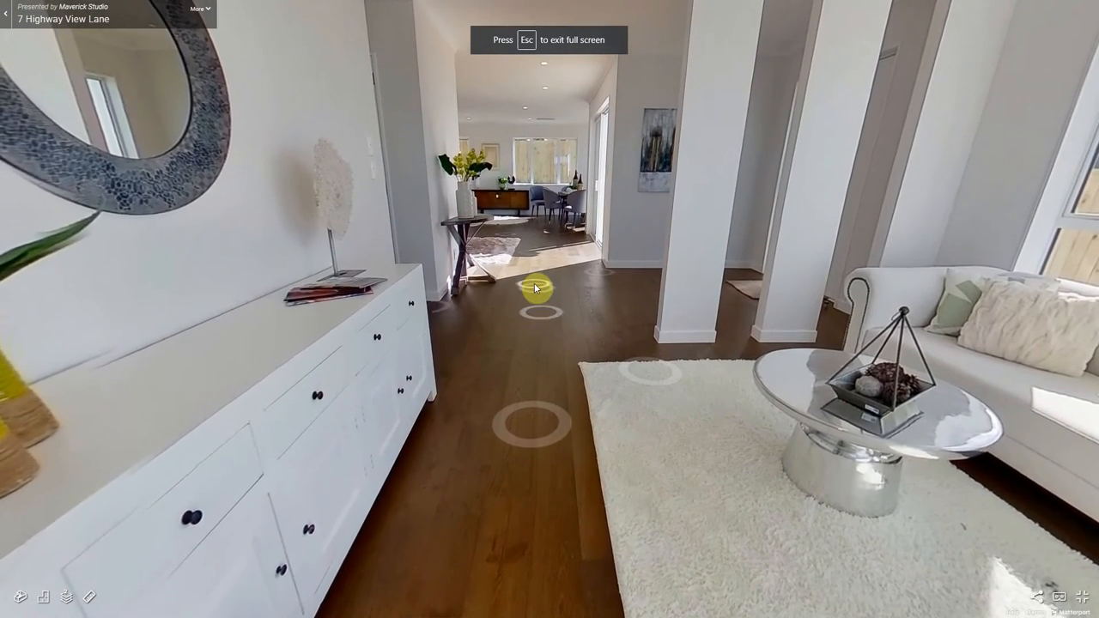
pyautogui.click(536, 300)
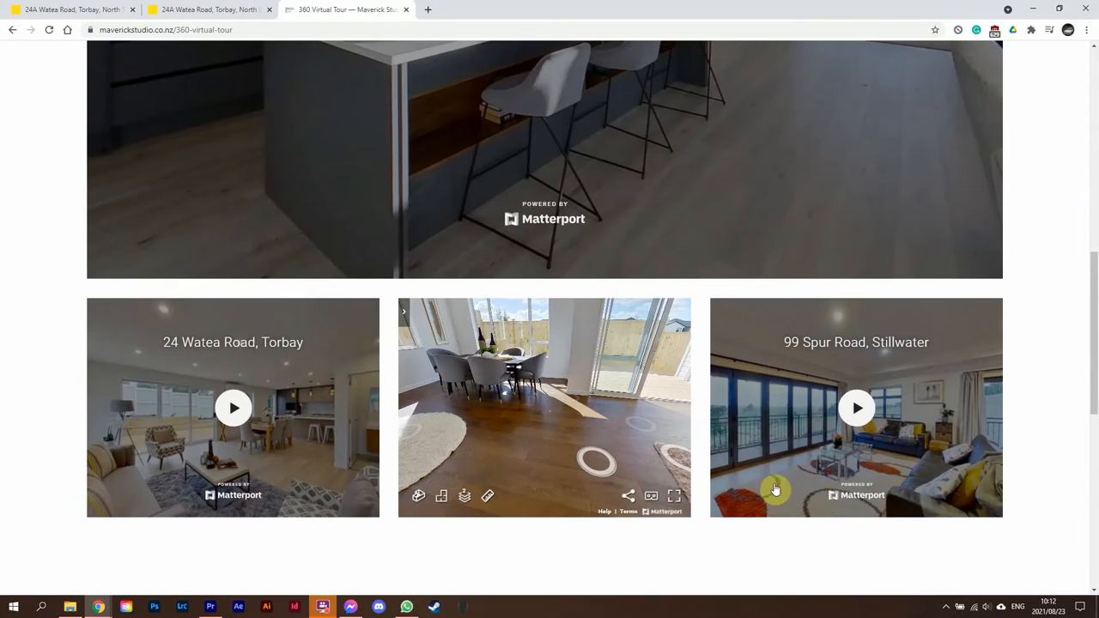
pyautogui.moveTo(93, 16)
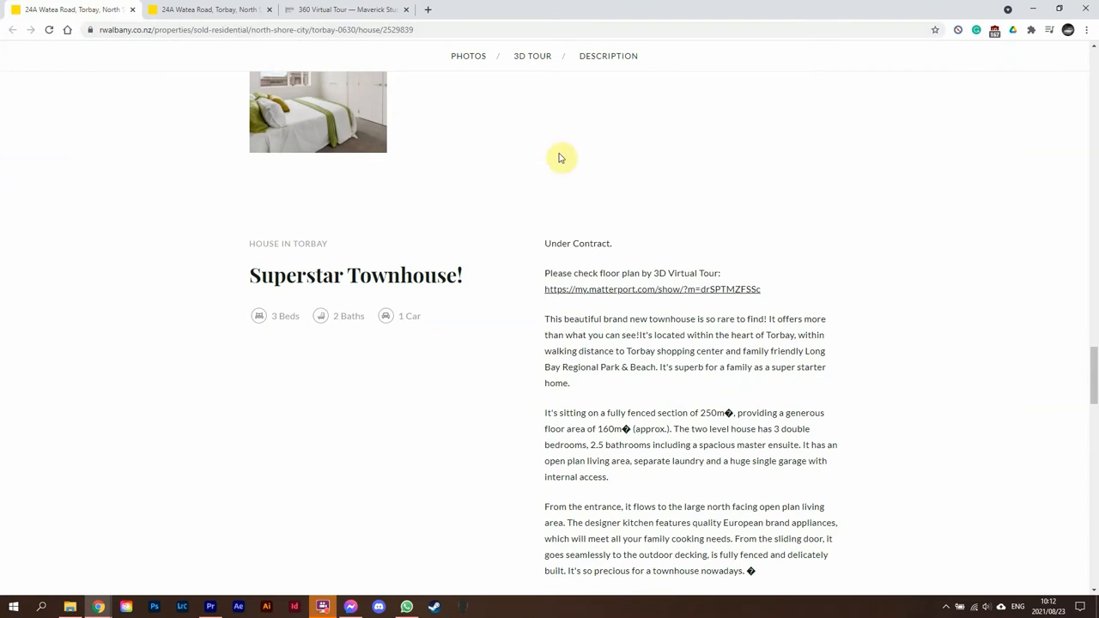
pyautogui.moveTo(632, 288)
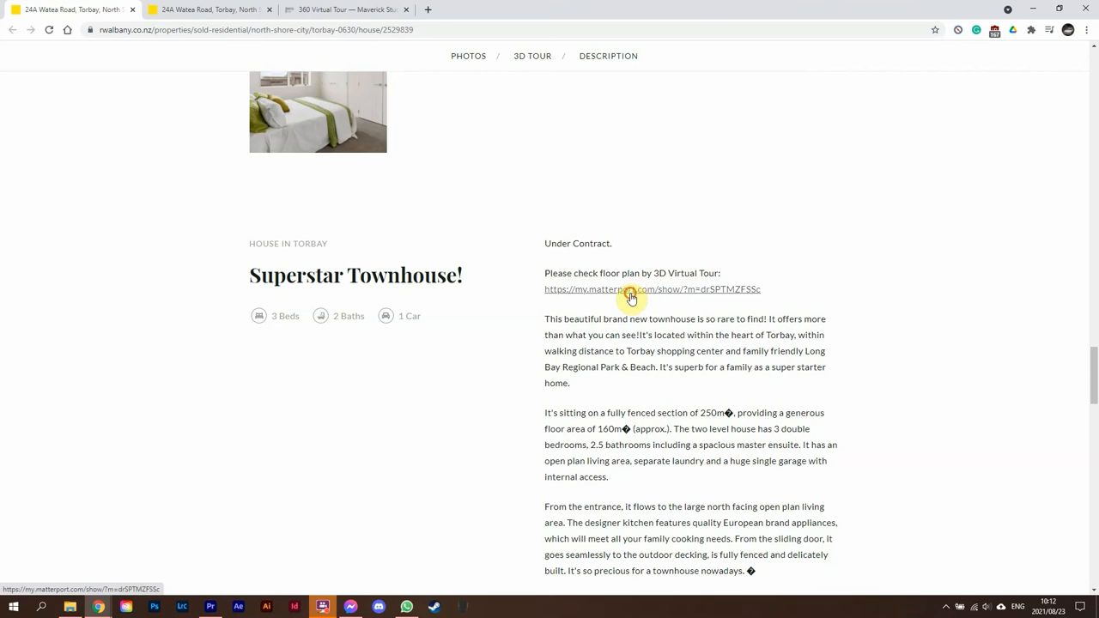
# - Open the Ray White 24A Watea Road 3D tour, rotate its dollhouse, and return to Maverick Studio
pyautogui.click(601, 289)
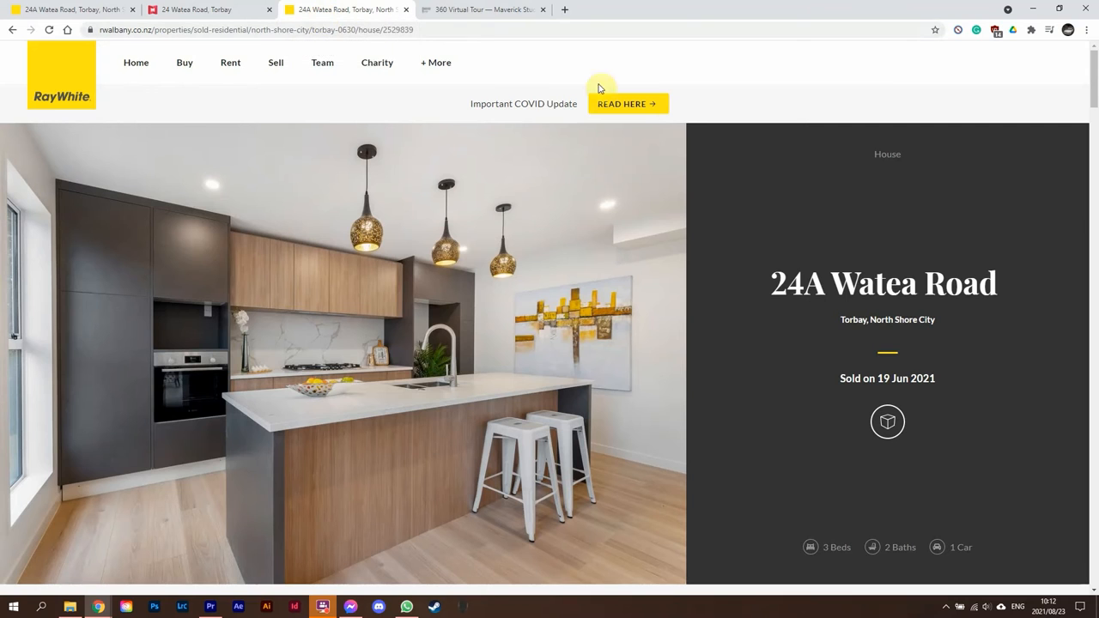
pyautogui.scroll(-3)
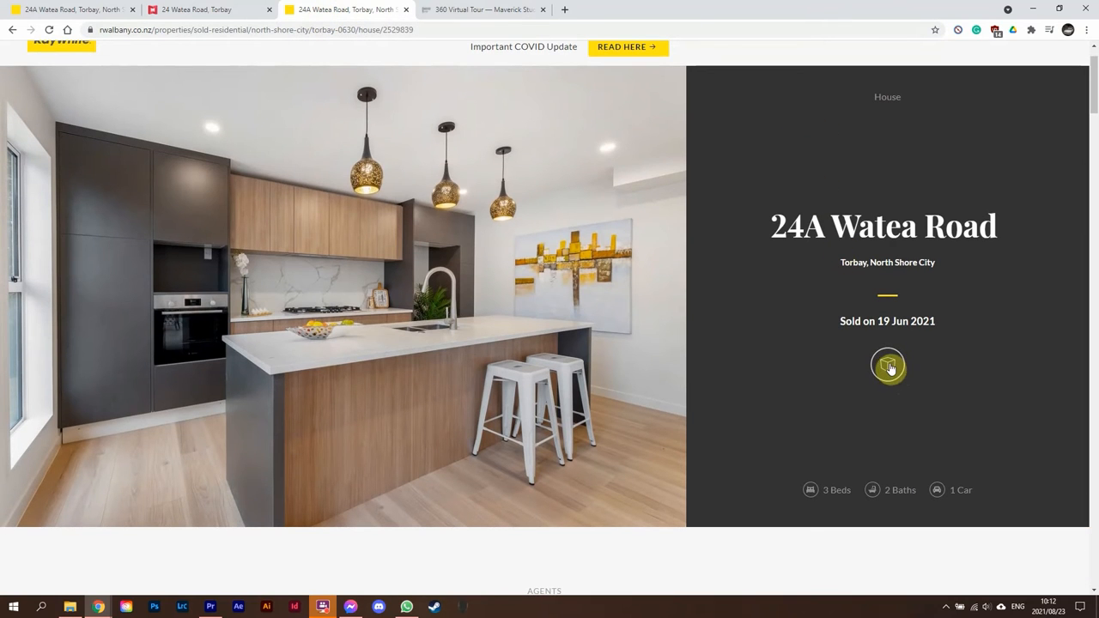
pyautogui.click(888, 366)
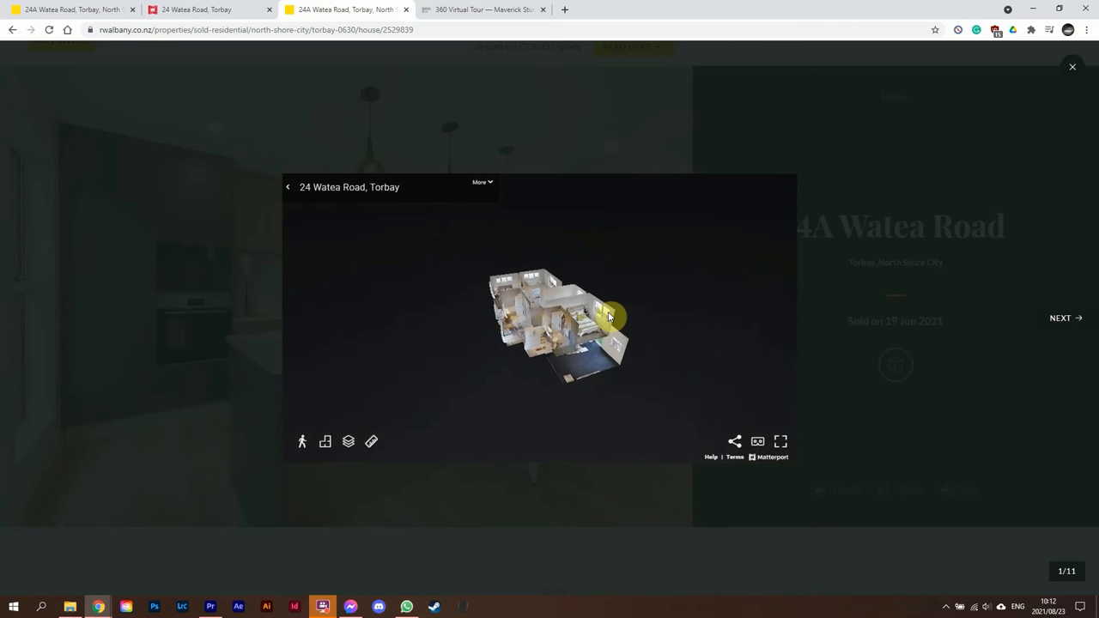
pyautogui.moveTo(610, 318); pyautogui.dragTo(601, 323)
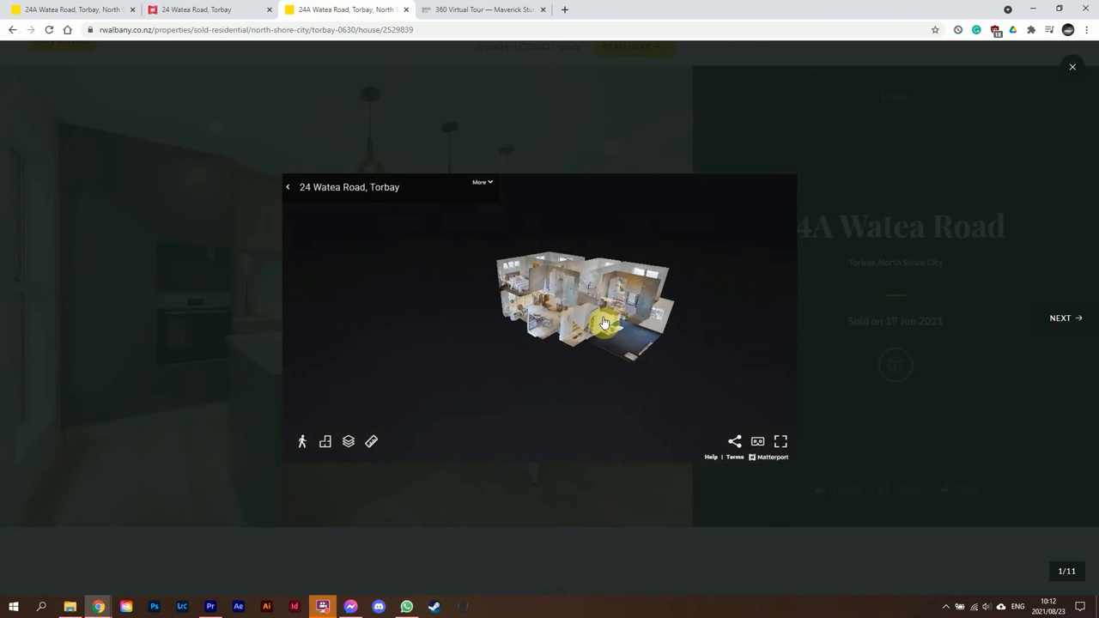
pyautogui.click(601, 323)
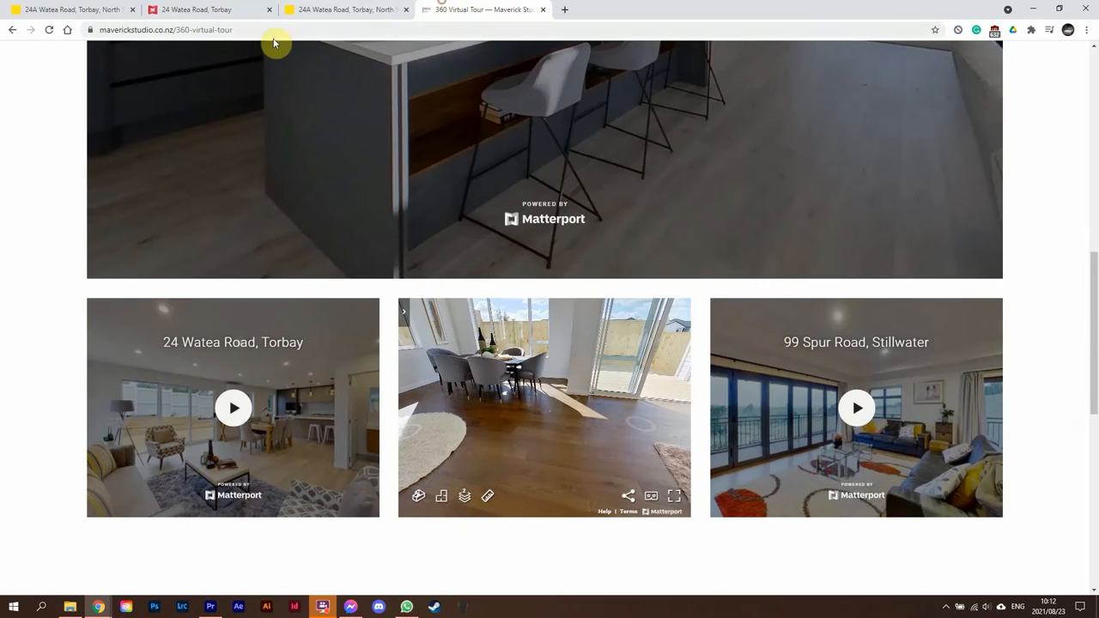
# - Navigate via the site menu to the Info + Contact page
pyautogui.scroll(3)
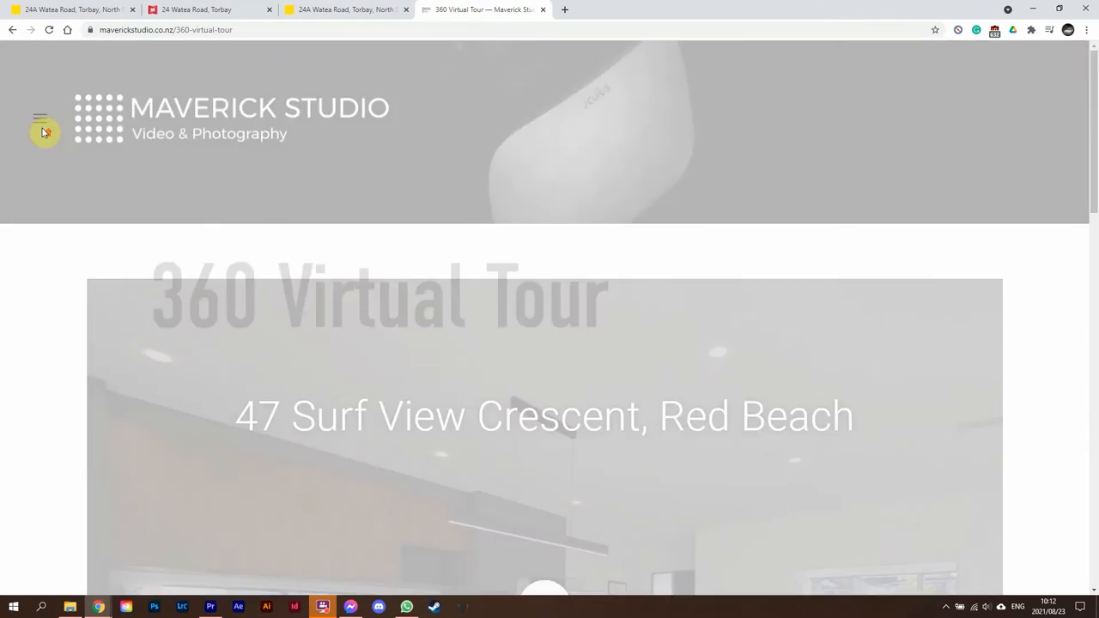
pyautogui.click(41, 119)
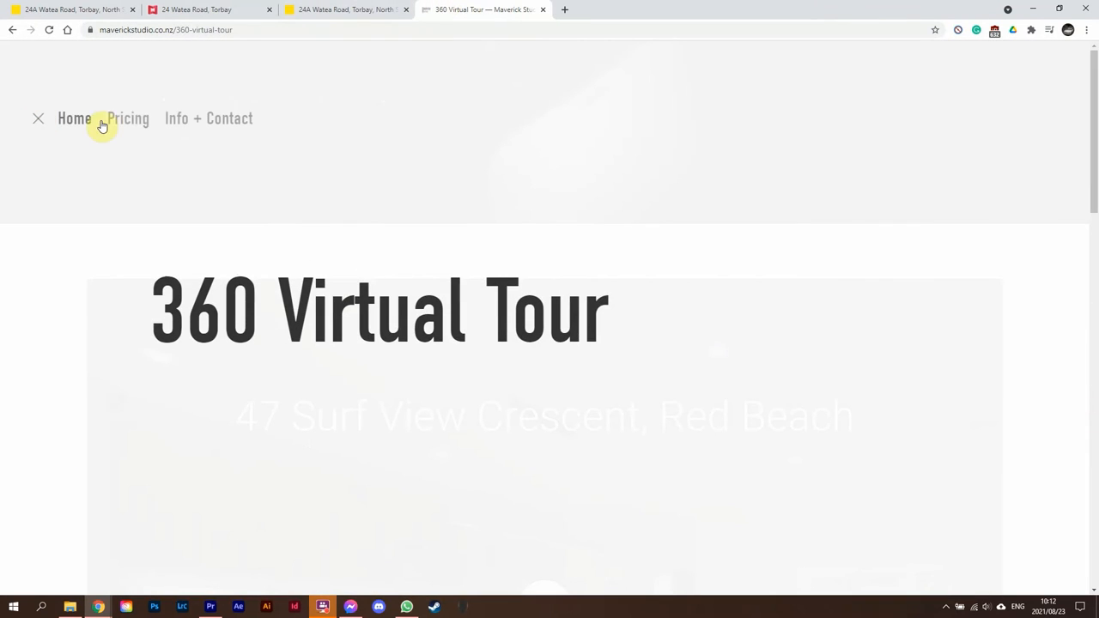
pyautogui.click(210, 117)
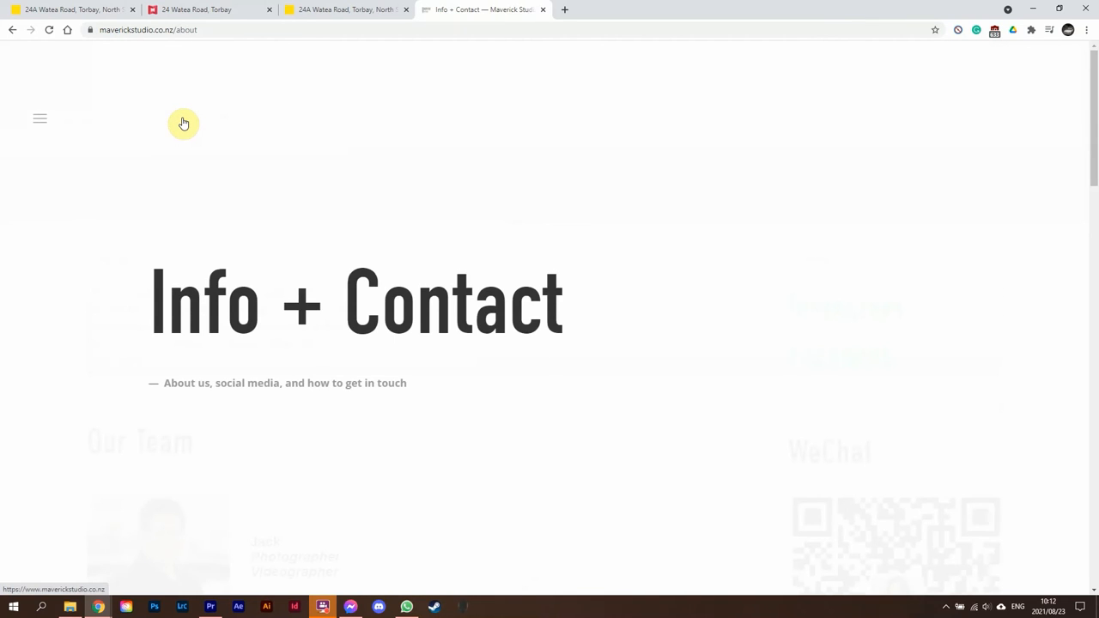
# - Scroll past the team members to the contact details and General Inquiries form
pyautogui.scroll(-3)
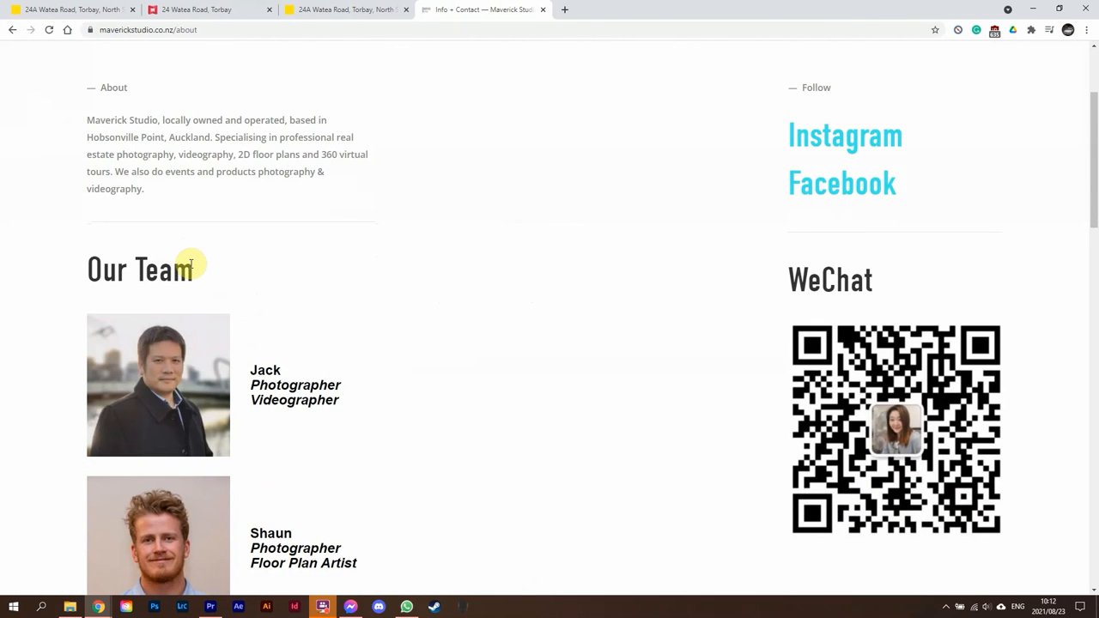
pyautogui.scroll(-3)
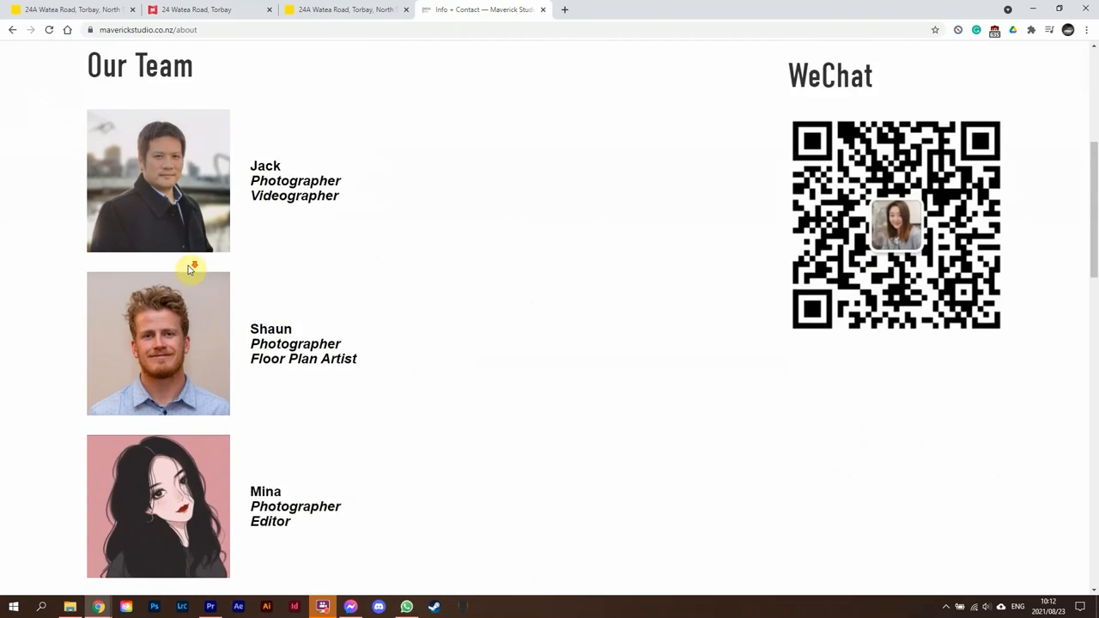
pyautogui.scroll(-3)
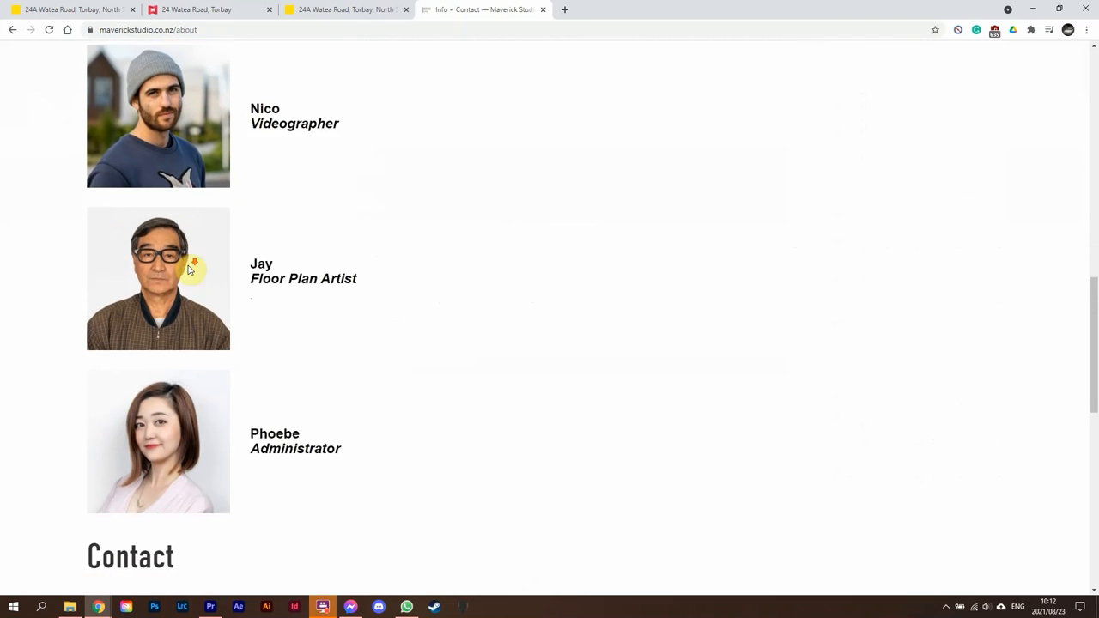
pyautogui.scroll(-3)
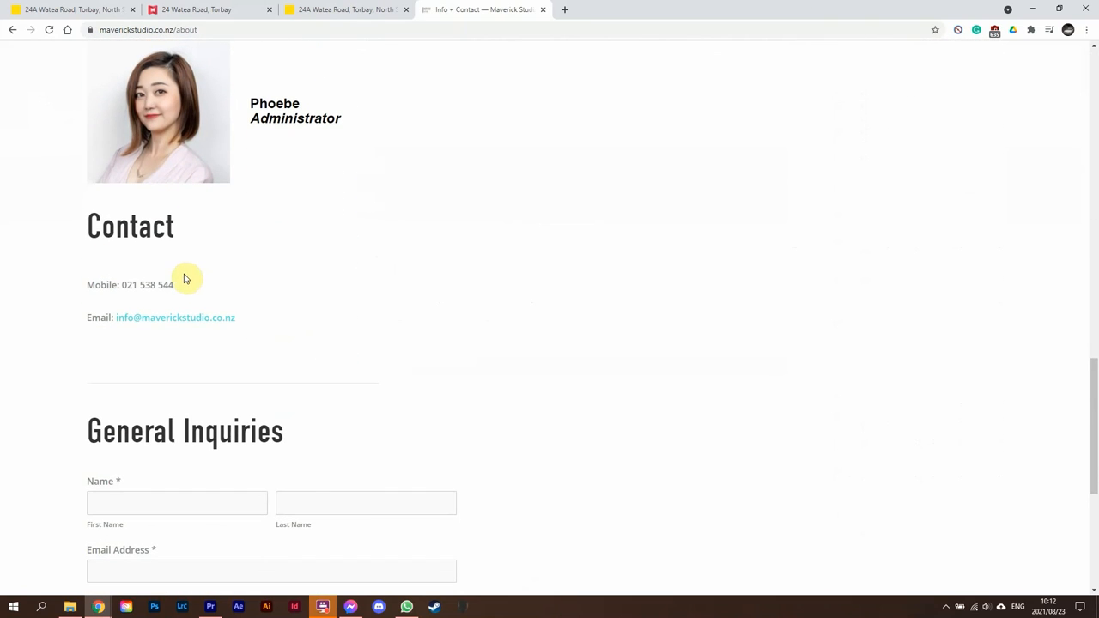